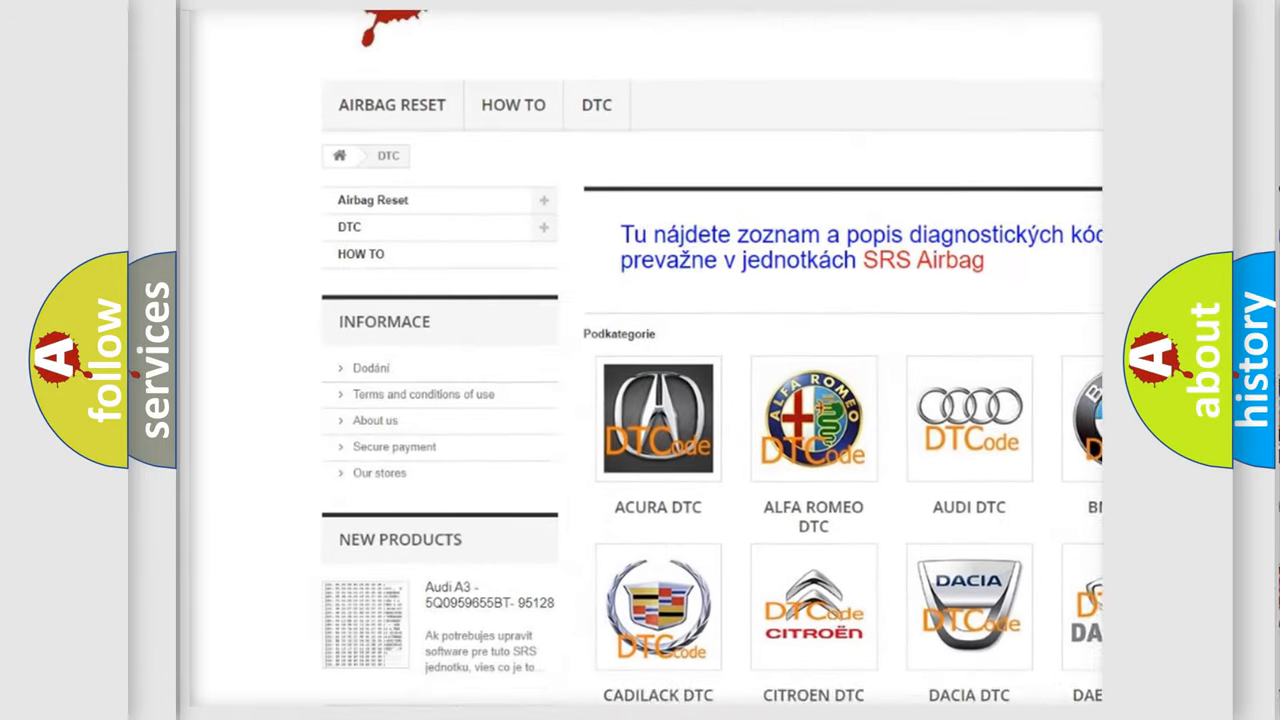
{"action": "scroll", "scroll_direction": "down", "scroll_amount": 3}
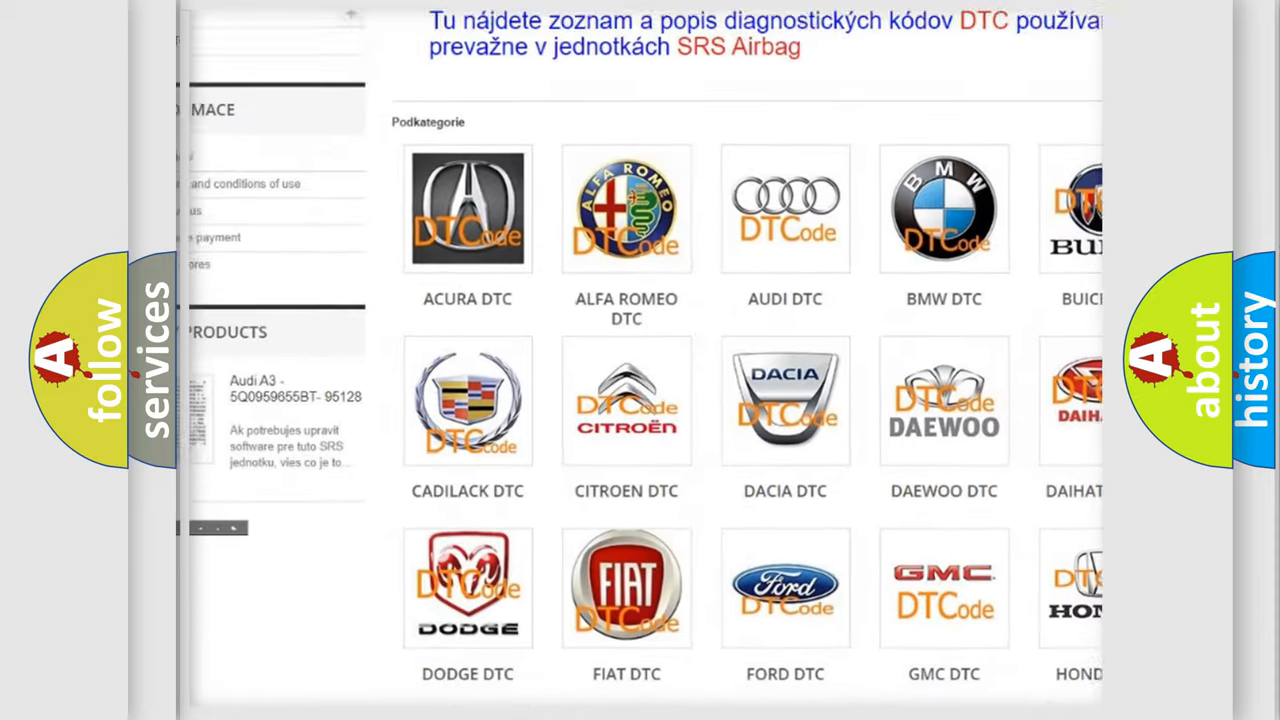
{"action": "scroll", "scroll_direction": "down", "scroll_amount": 3}
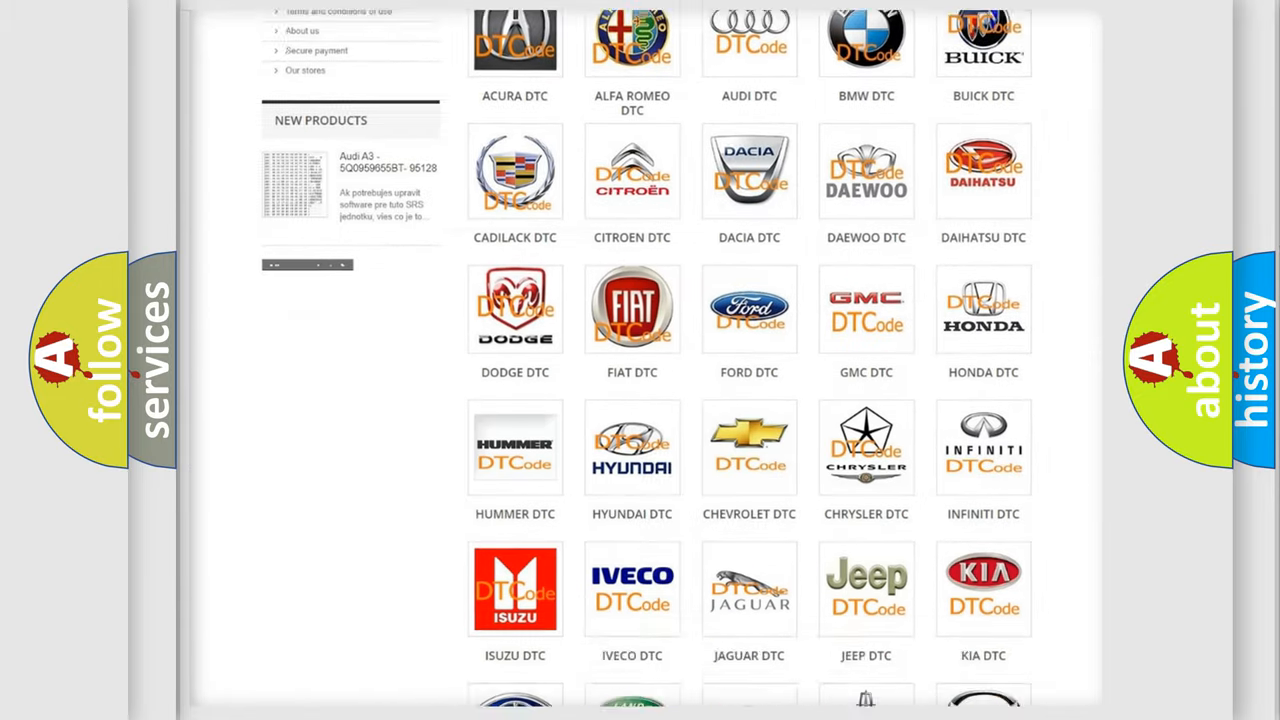
{"action": "scroll", "scroll_direction": "down", "scroll_amount": 3}
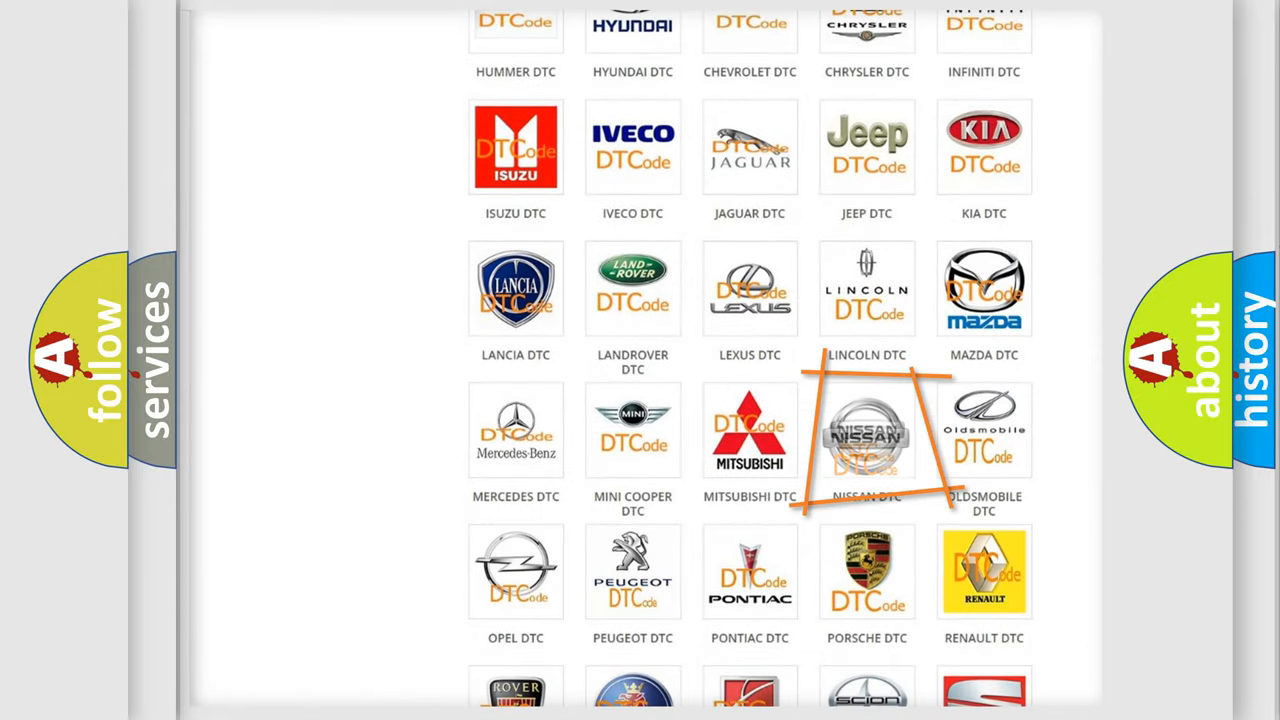